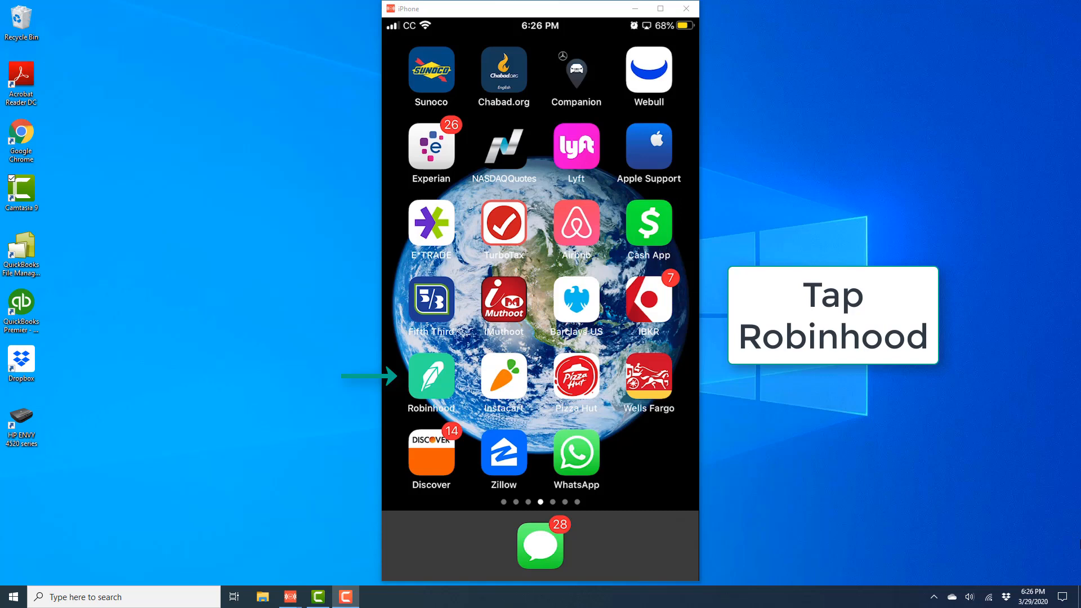
Launch the Robinhood app from the iPhone home screen.
left_click(431, 379)
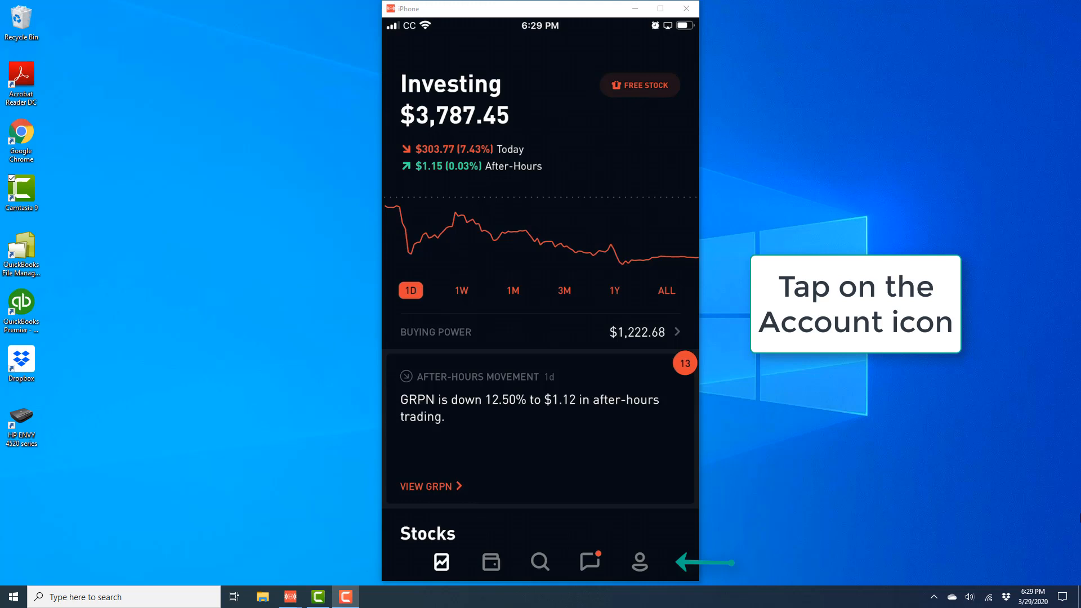
Go to the Account screen showing total value, Investing, Transfers and Statements & History.
left_click(638, 561)
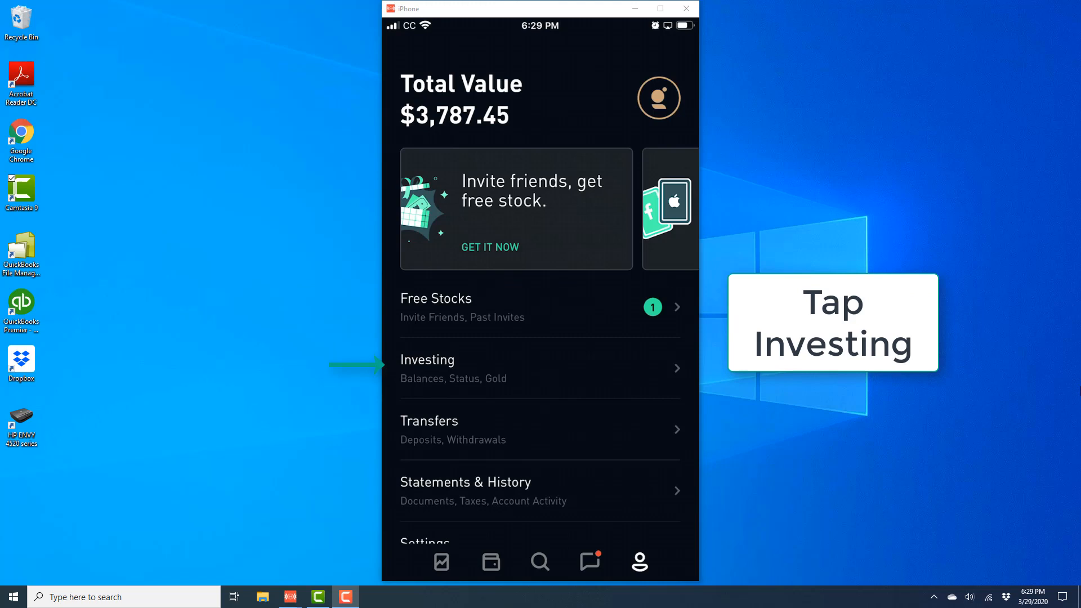